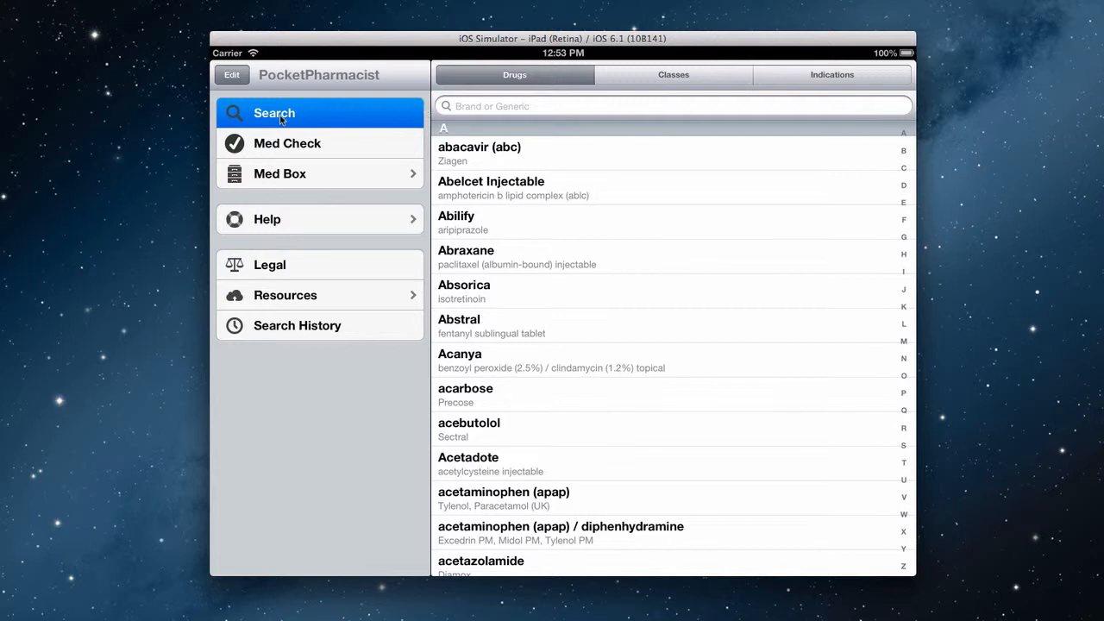
Browse the Med Box profiles and return to the main sidebar menu
{"action": "left_click", "coordinate": [286, 144]}
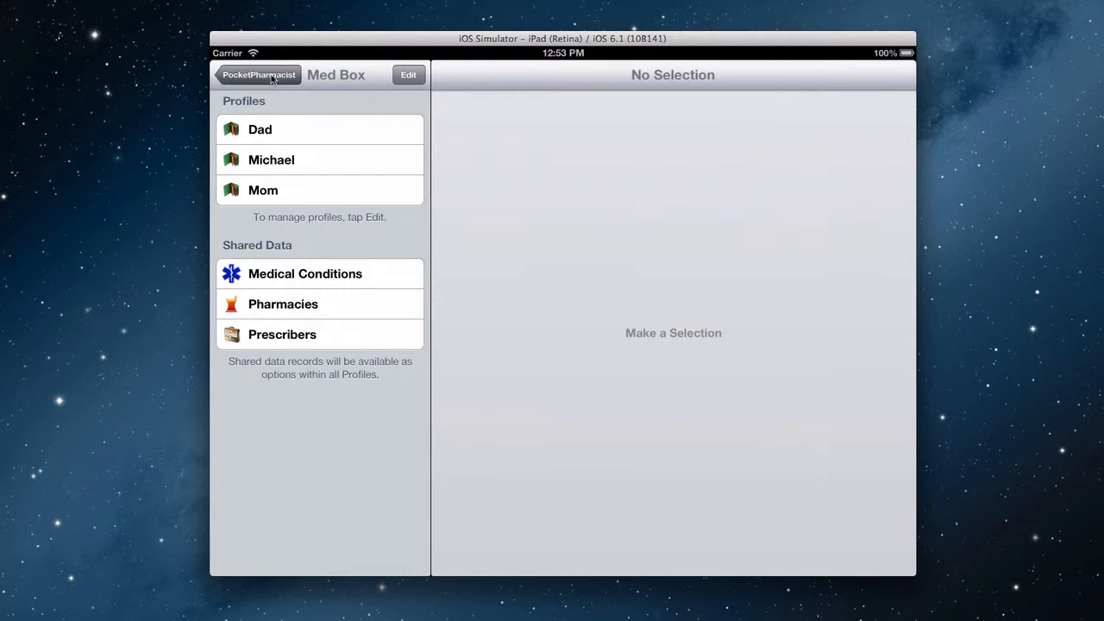
{"action": "left_click", "coordinate": [257, 76]}
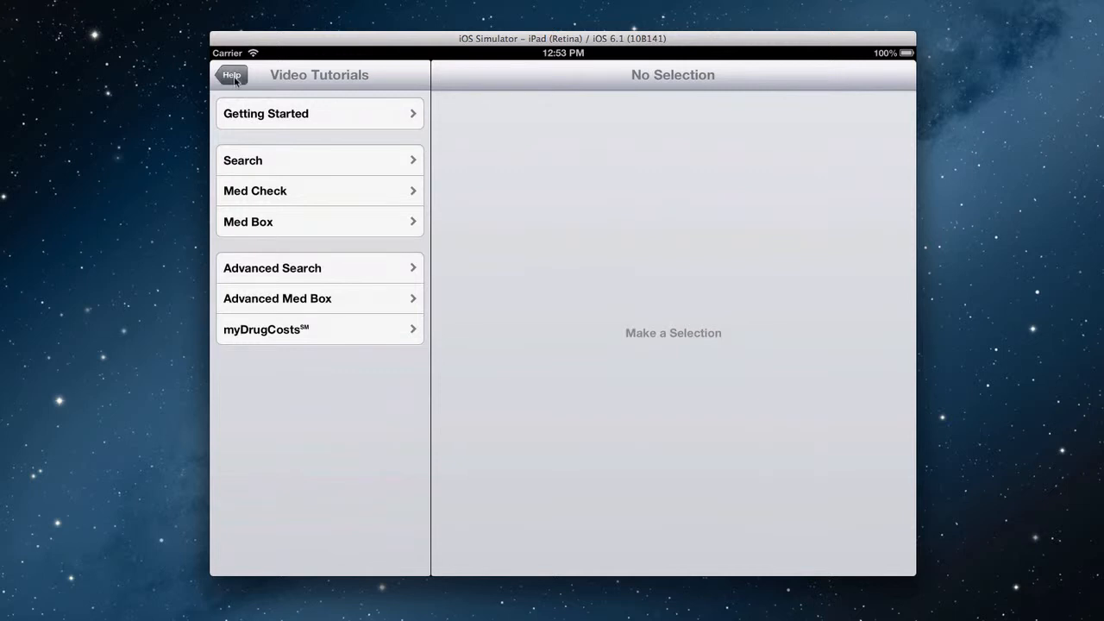
Read the Creator & Philosophy article in the Help Library and return to Help
{"action": "left_click", "coordinate": [231, 76]}
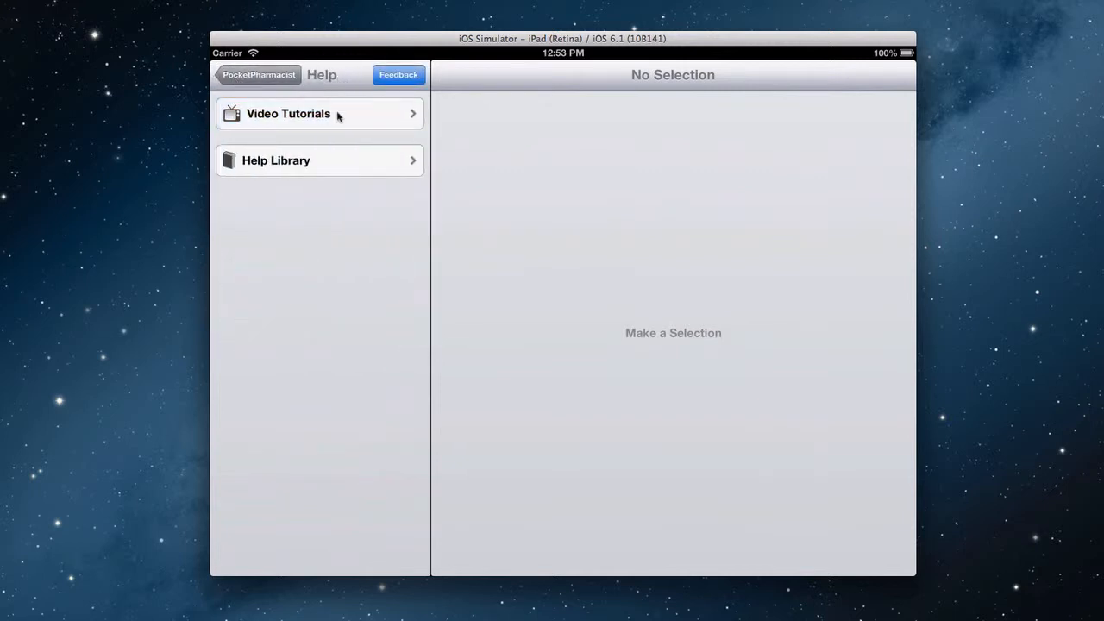
{"action": "left_click", "coordinate": [320, 158]}
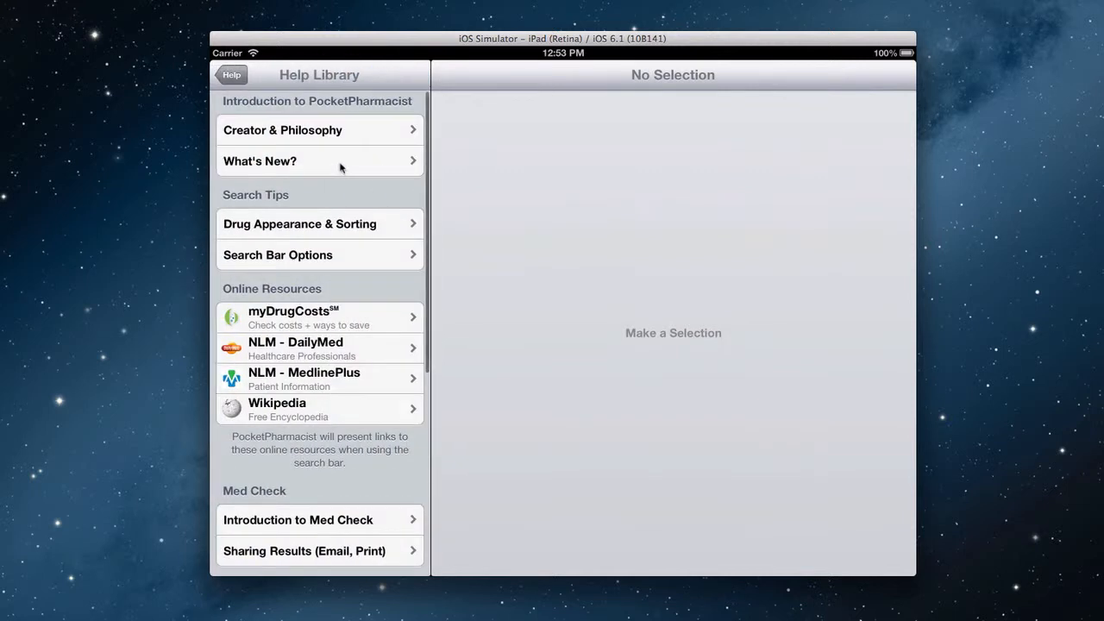
{"action": "left_click", "coordinate": [319, 130]}
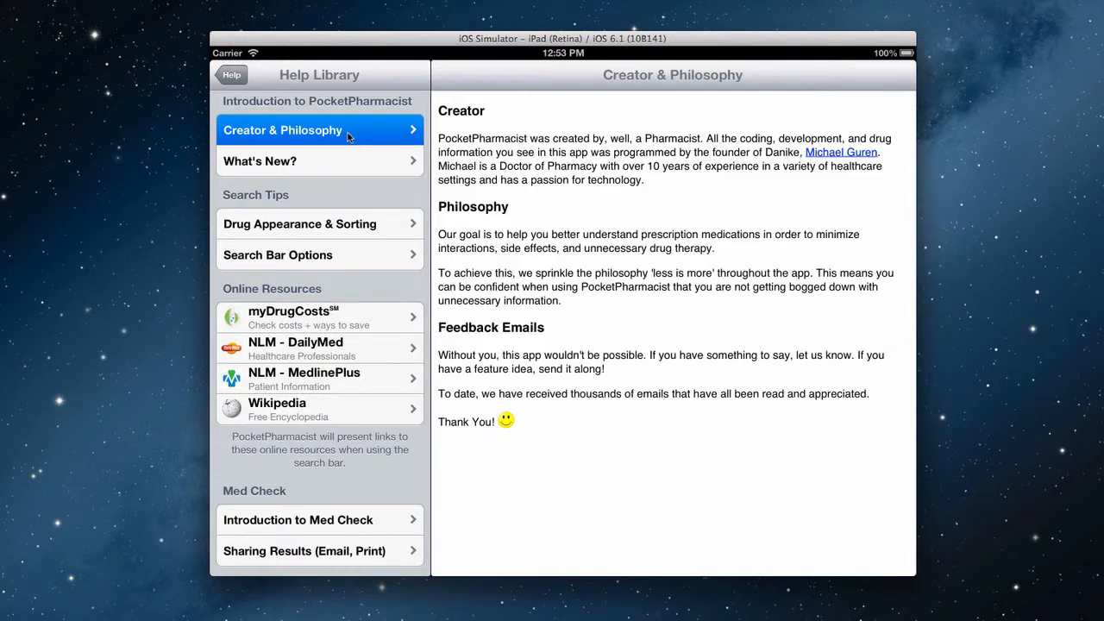
{"action": "left_click", "coordinate": [231, 74]}
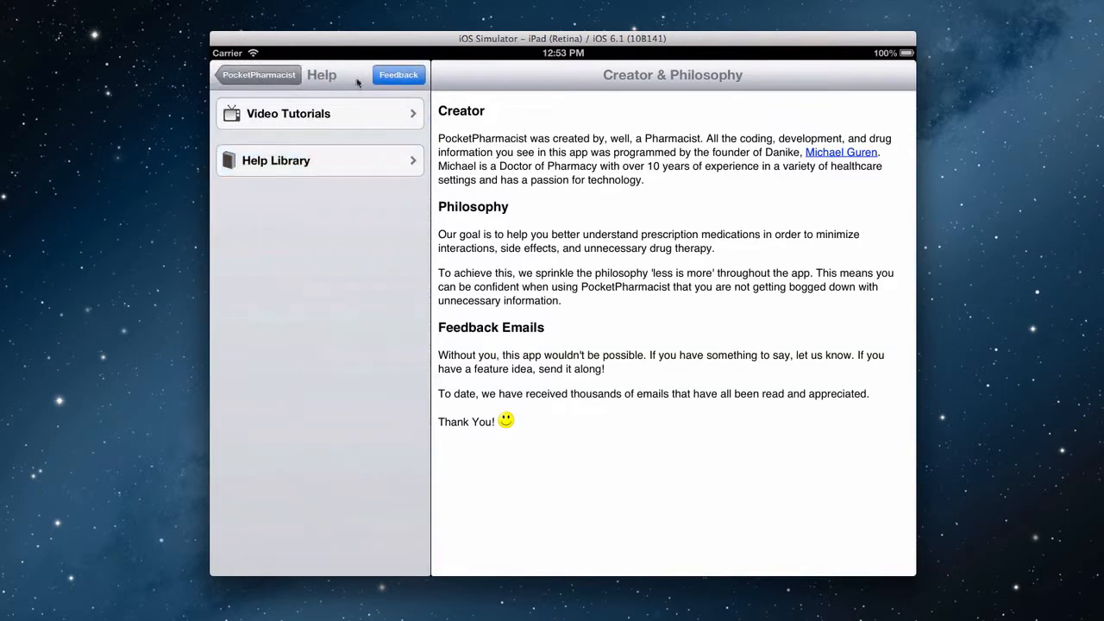
Dismiss the feedback form with Cancel and show the Legal Disclaimer
{"action": "left_click", "coordinate": [397, 74]}
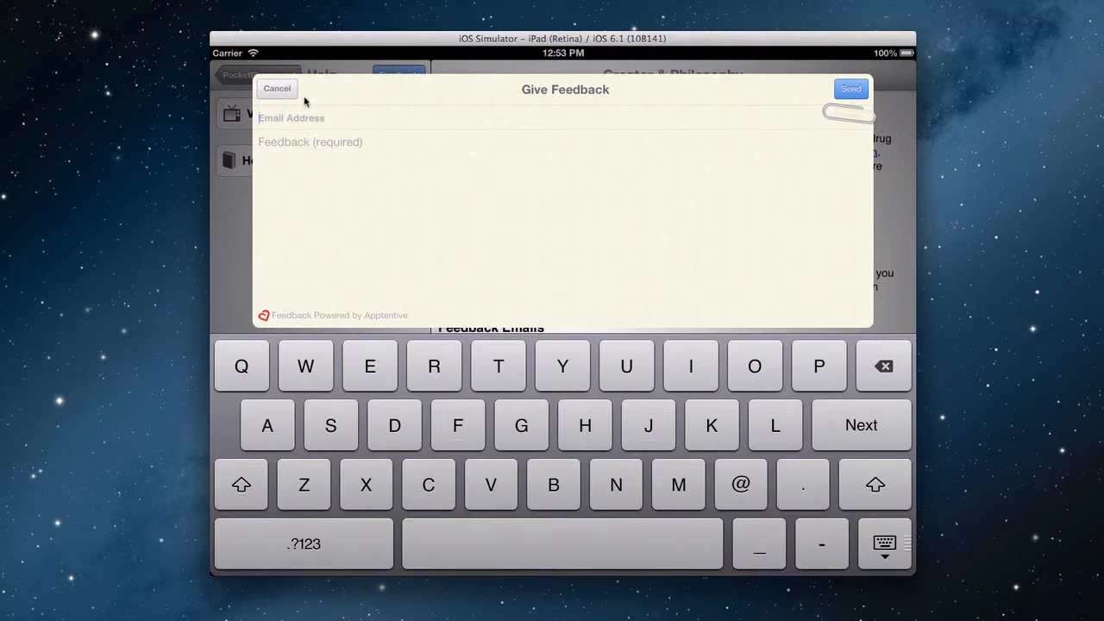
{"action": "left_click", "coordinate": [276, 88]}
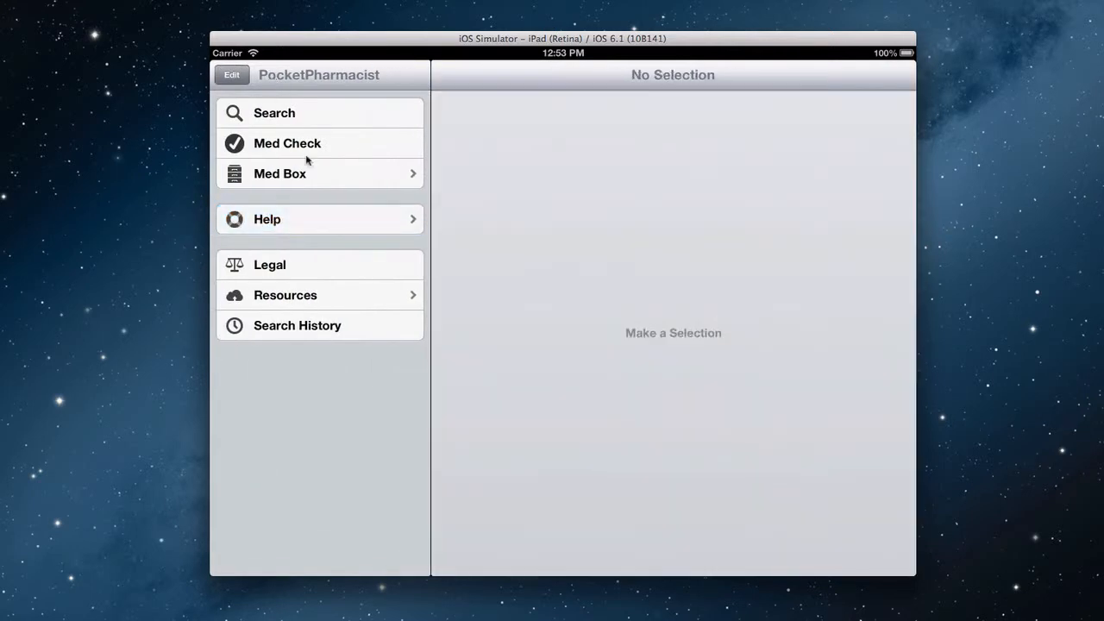
{"action": "left_click", "coordinate": [319, 264]}
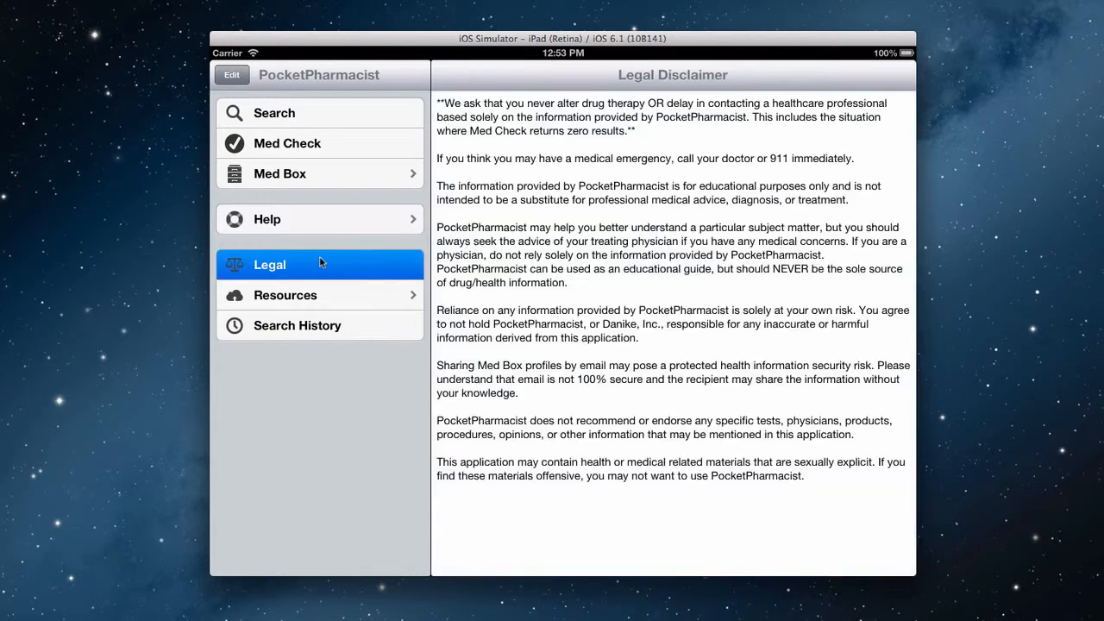
{"action": "mouse_move", "coordinate": [342, 298]}
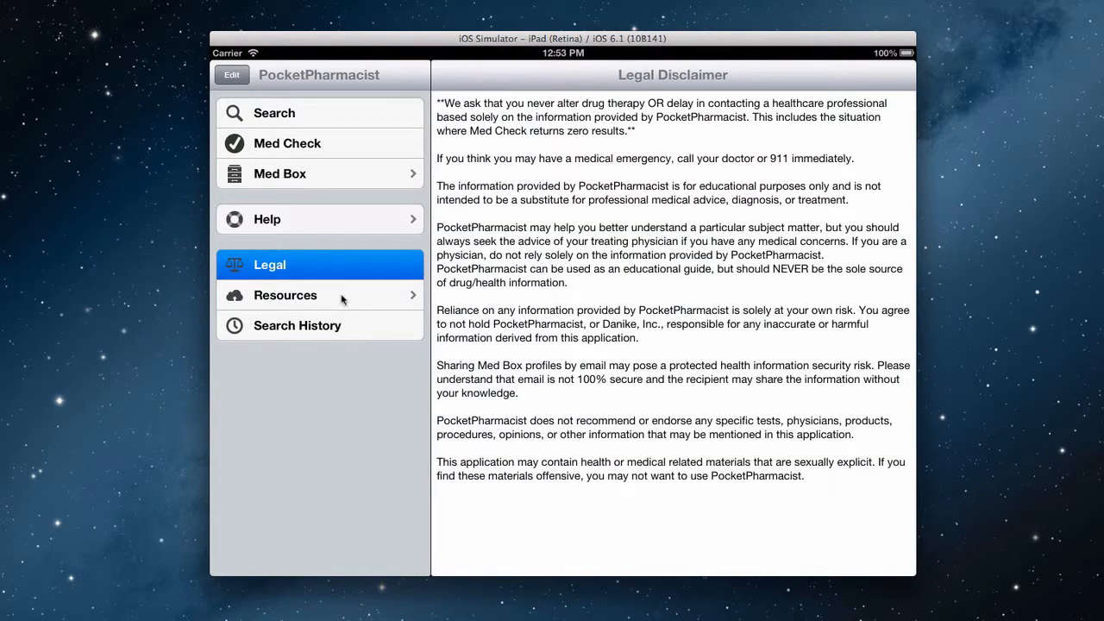
Preview the Healthline Pill Identifier resource, close it and return to the sidebar menu
{"action": "left_click", "coordinate": [285, 295]}
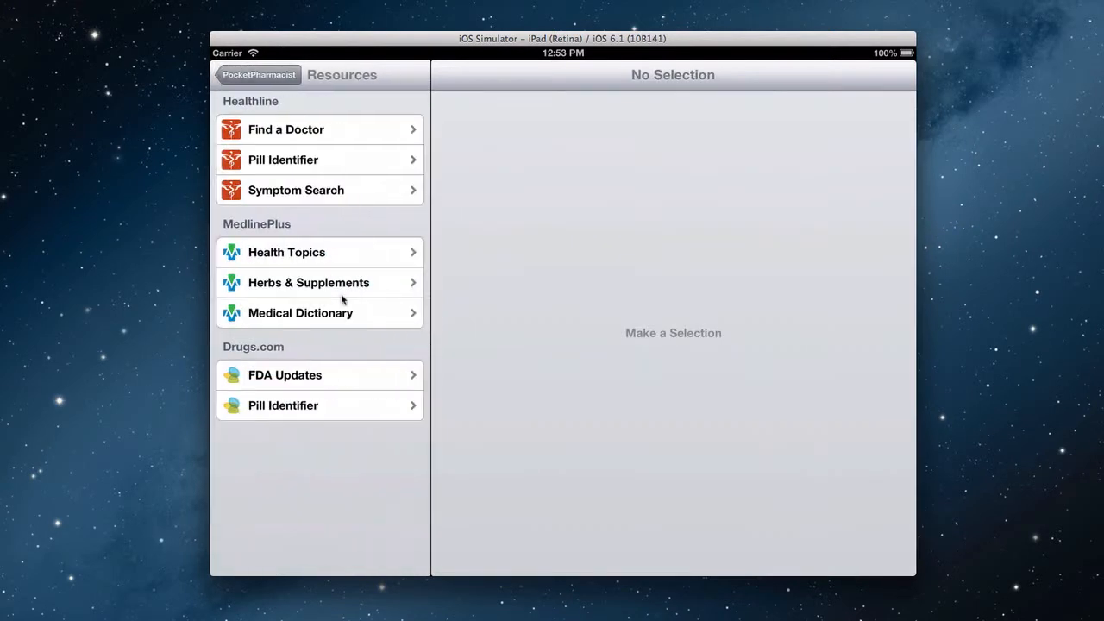
{"action": "mouse_move", "coordinate": [352, 276]}
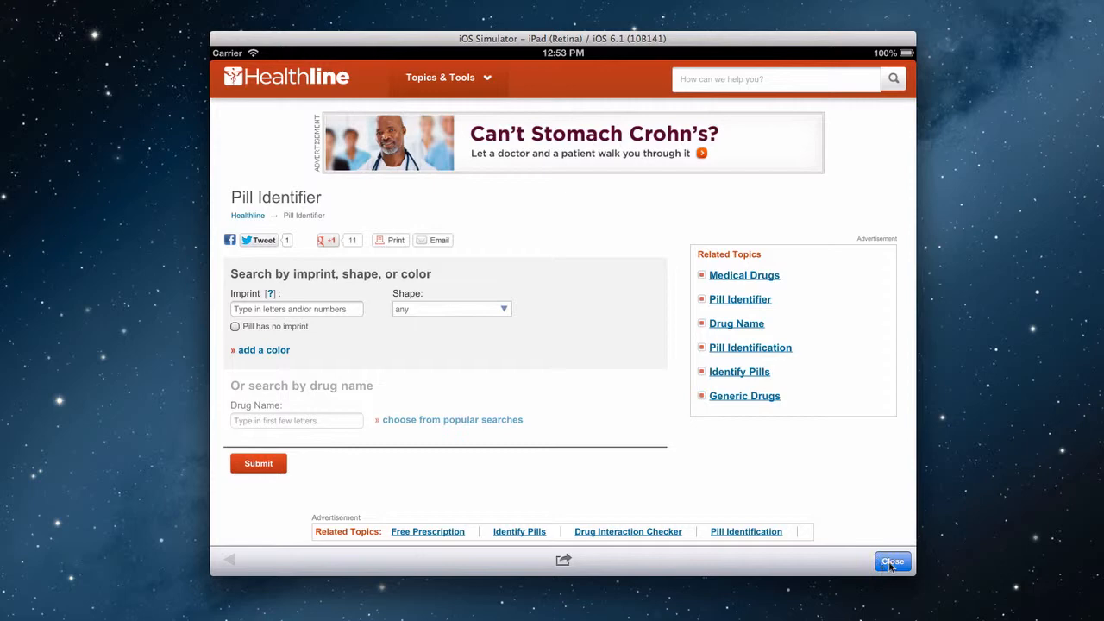
{"action": "left_click", "coordinate": [893, 562]}
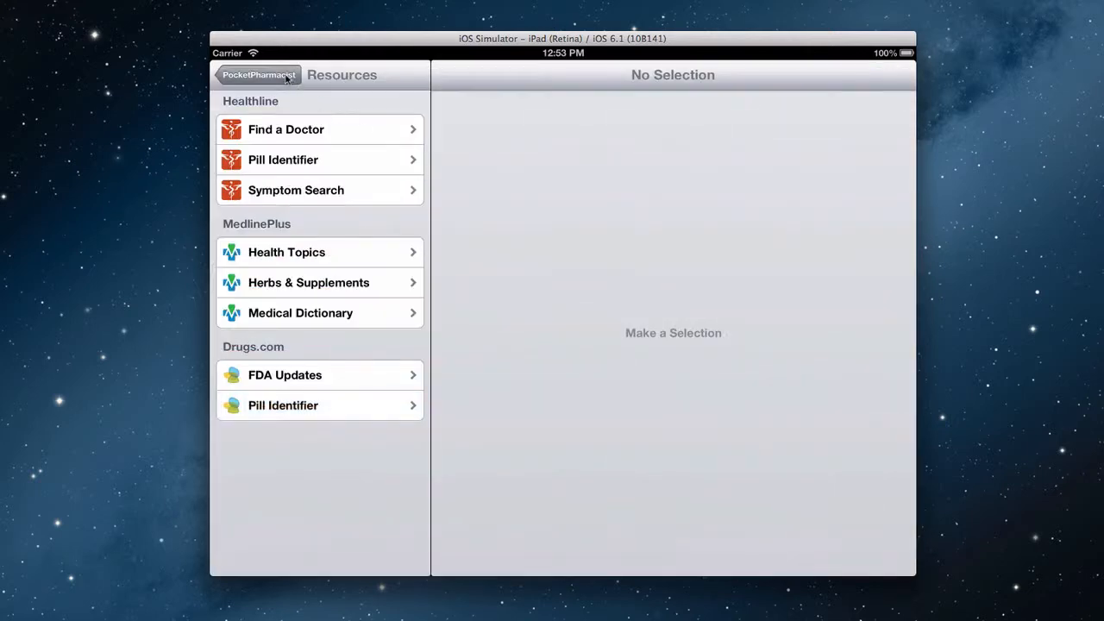
{"action": "left_click", "coordinate": [258, 75]}
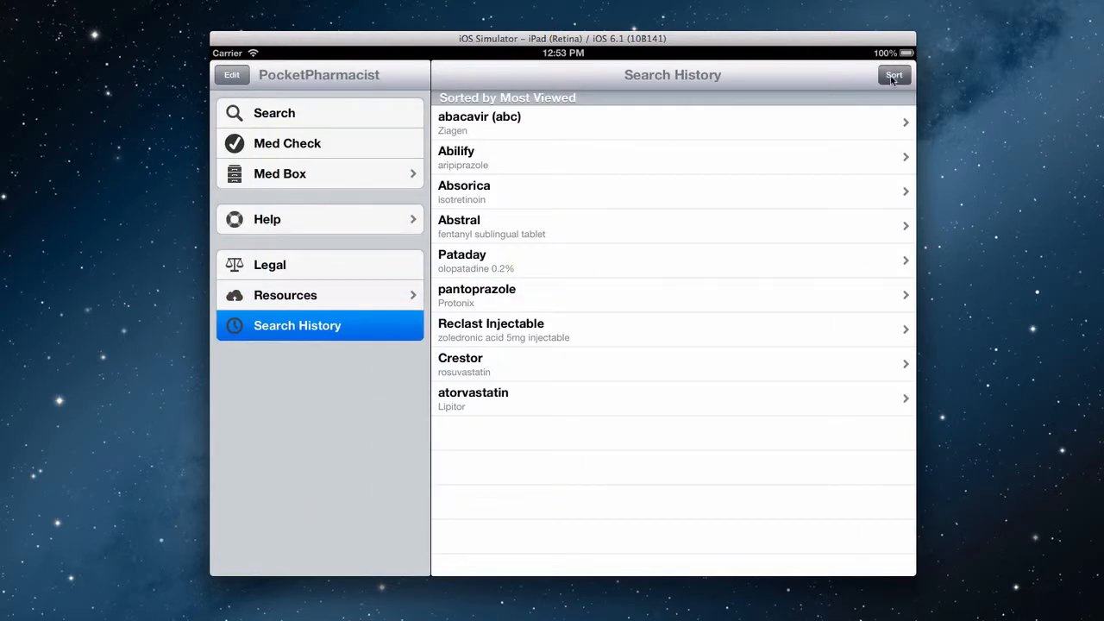
{"action": "left_click", "coordinate": [893, 76]}
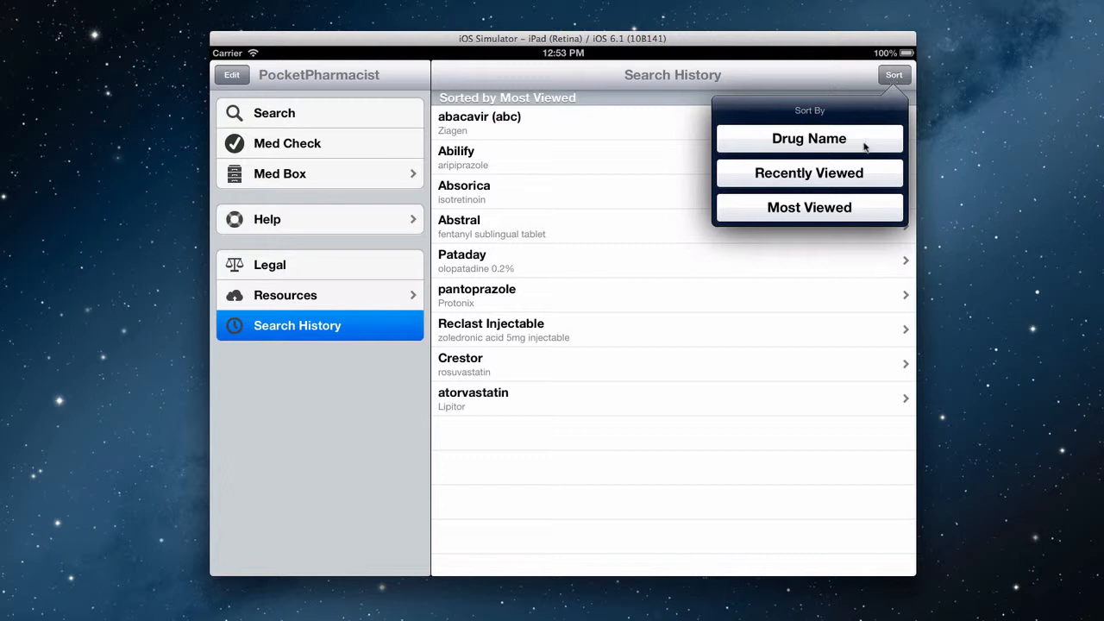
{"action": "mouse_move", "coordinate": [879, 211]}
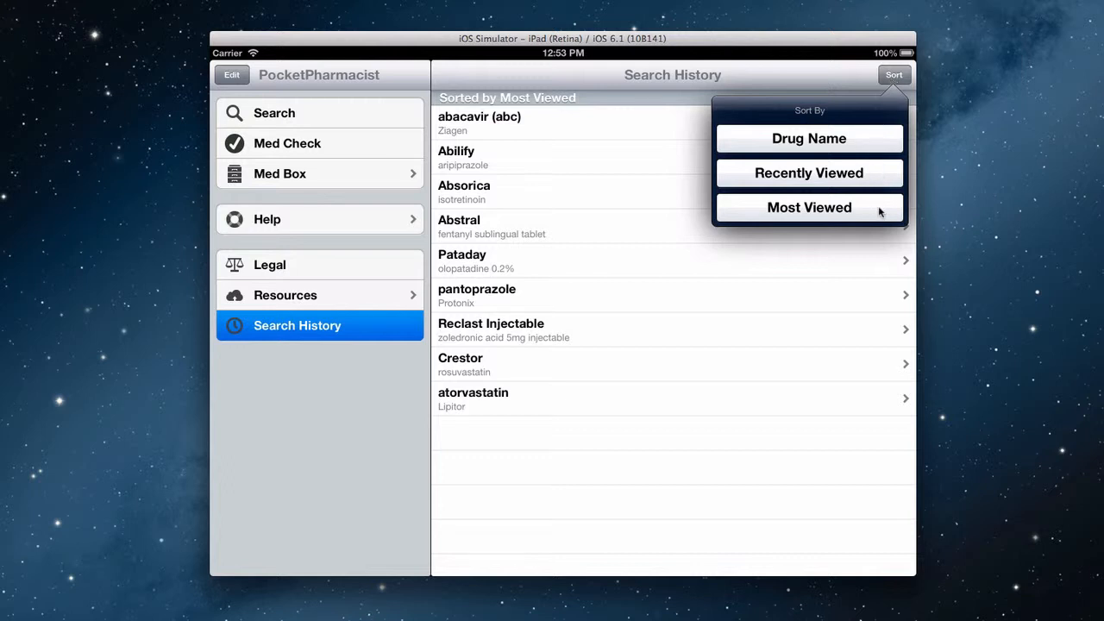
{"action": "mouse_move", "coordinate": [387, 118]}
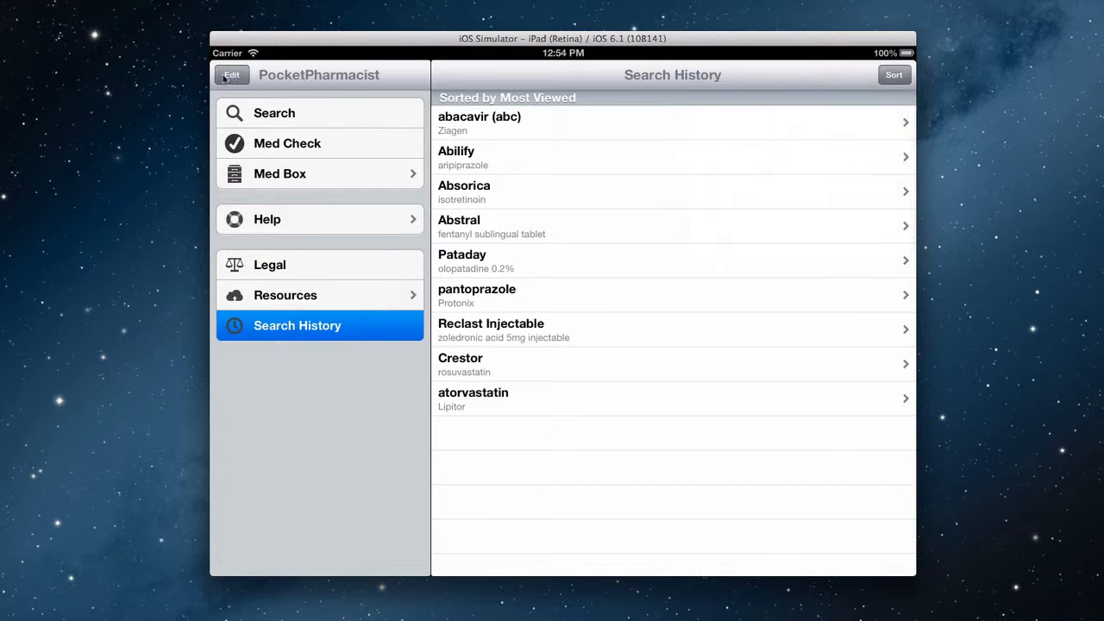
Enter sidebar edit mode and move Search History directly below Search
{"action": "left_click", "coordinate": [231, 76]}
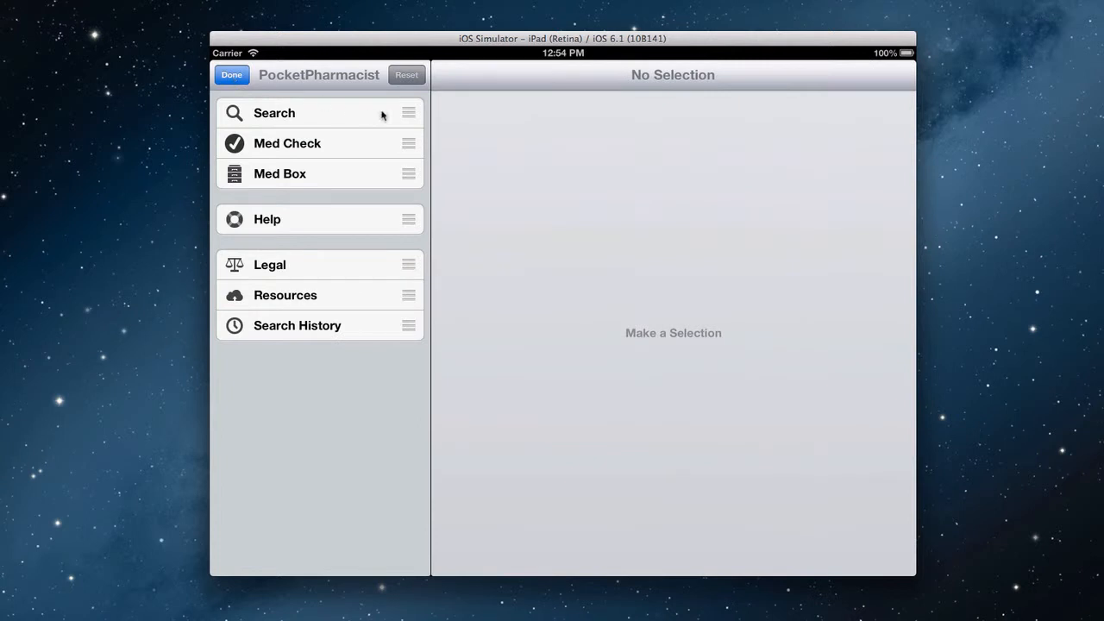
{"action": "mouse_move", "coordinate": [411, 172]}
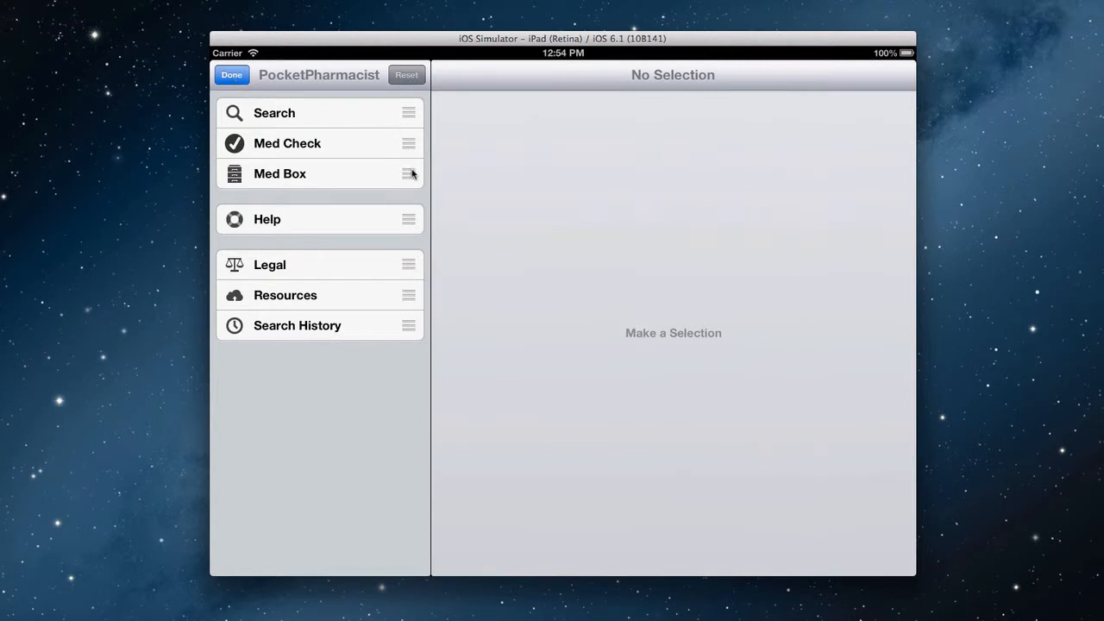
{"action": "mouse_move", "coordinate": [410, 266]}
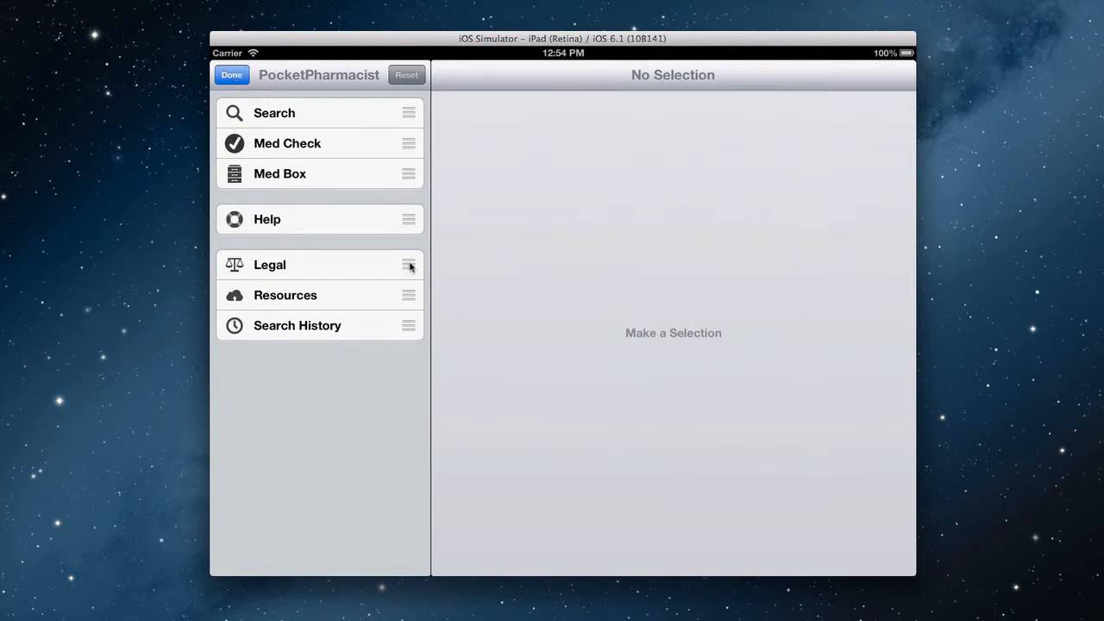
{"action": "mouse_move", "coordinate": [364, 328]}
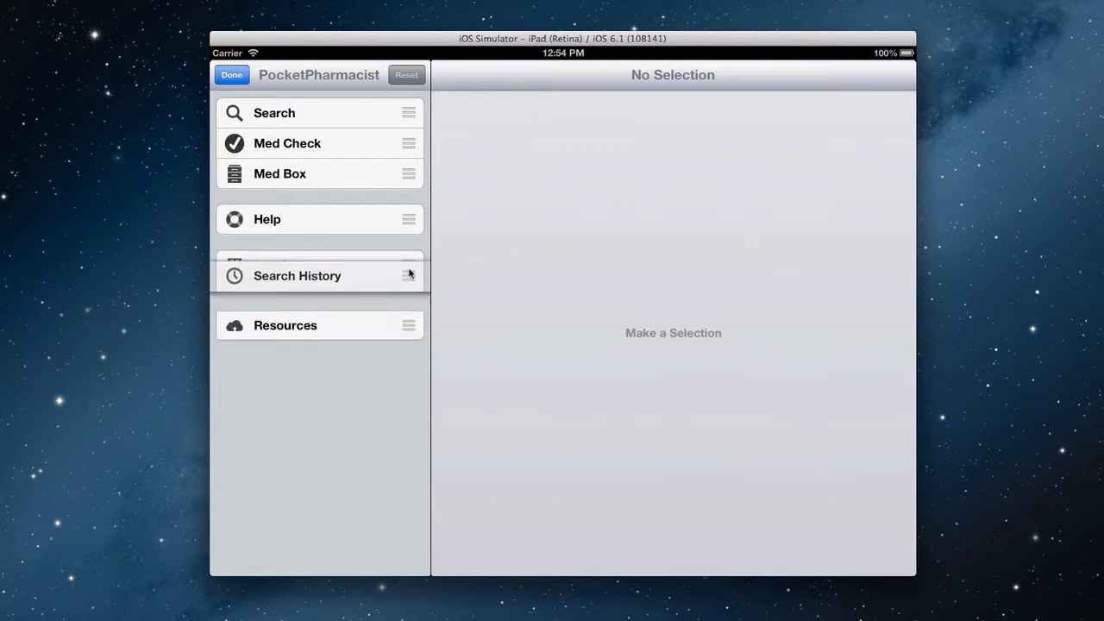
{"action": "left_click_drag", "start_coordinate": [408, 276], "coordinate": [409, 140]}
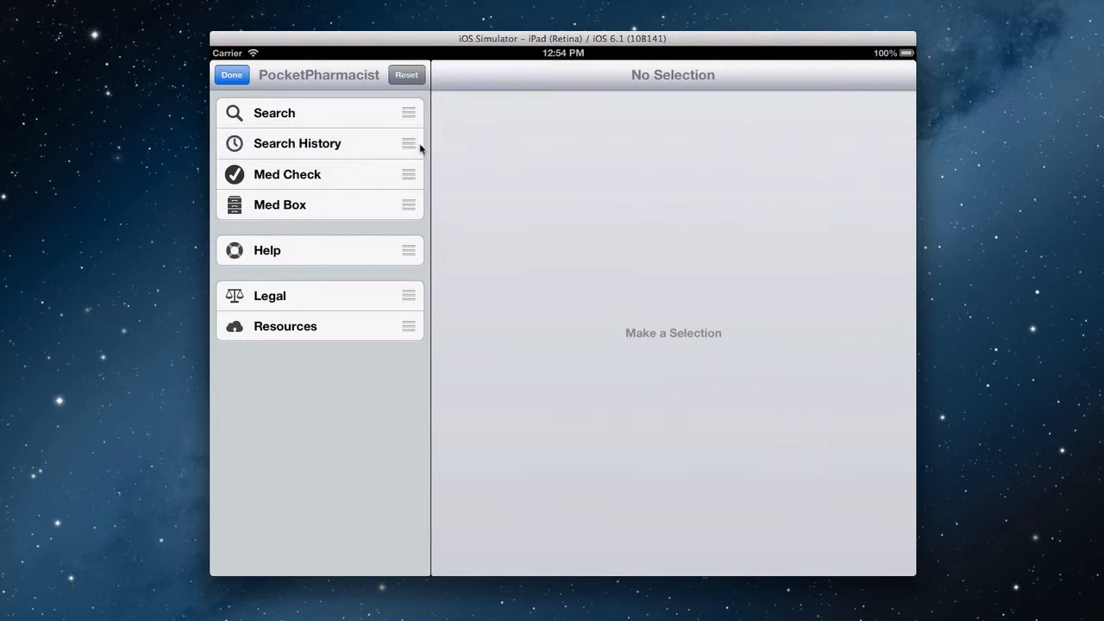
{"action": "mouse_move", "coordinate": [407, 204]}
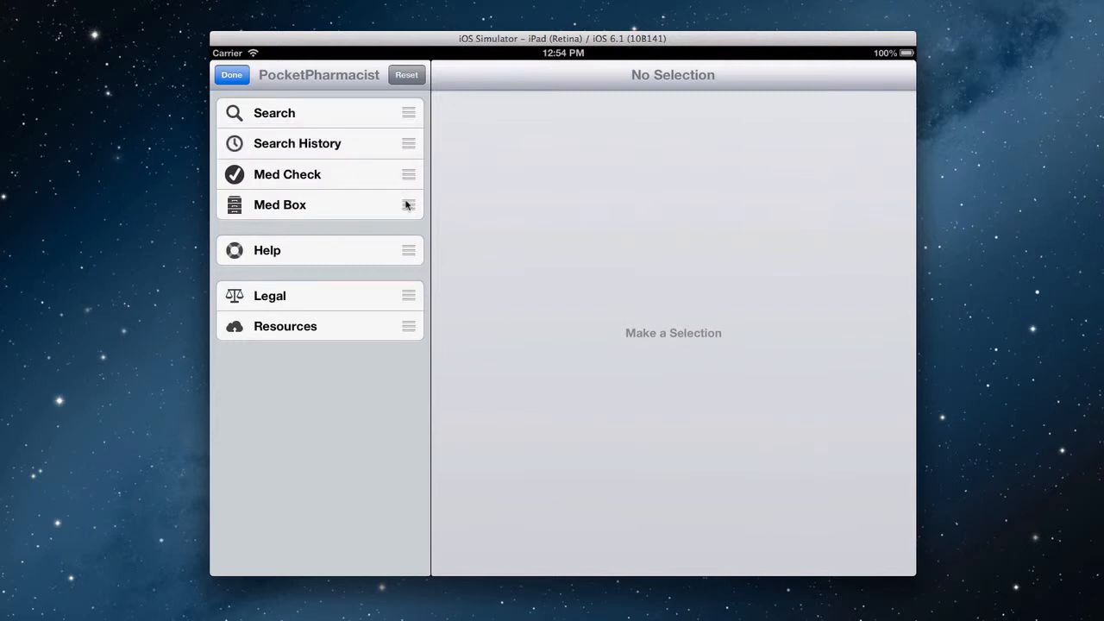
{"action": "mouse_move", "coordinate": [407, 207]}
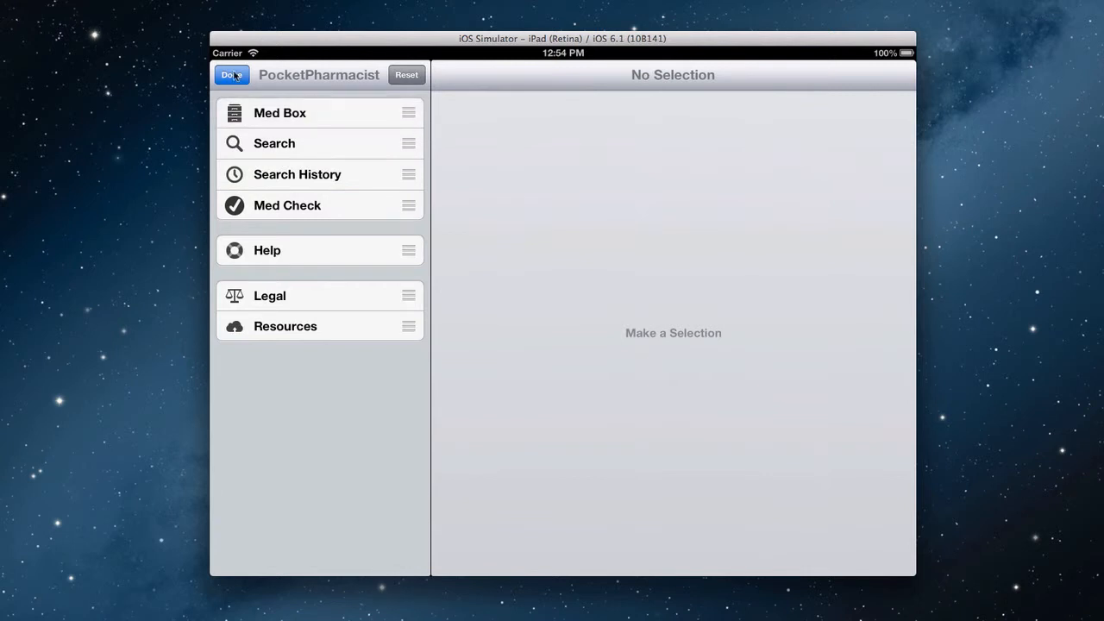
Finish rearranging and return from Med Box to the main sidebar menu
{"action": "left_click", "coordinate": [279, 113]}
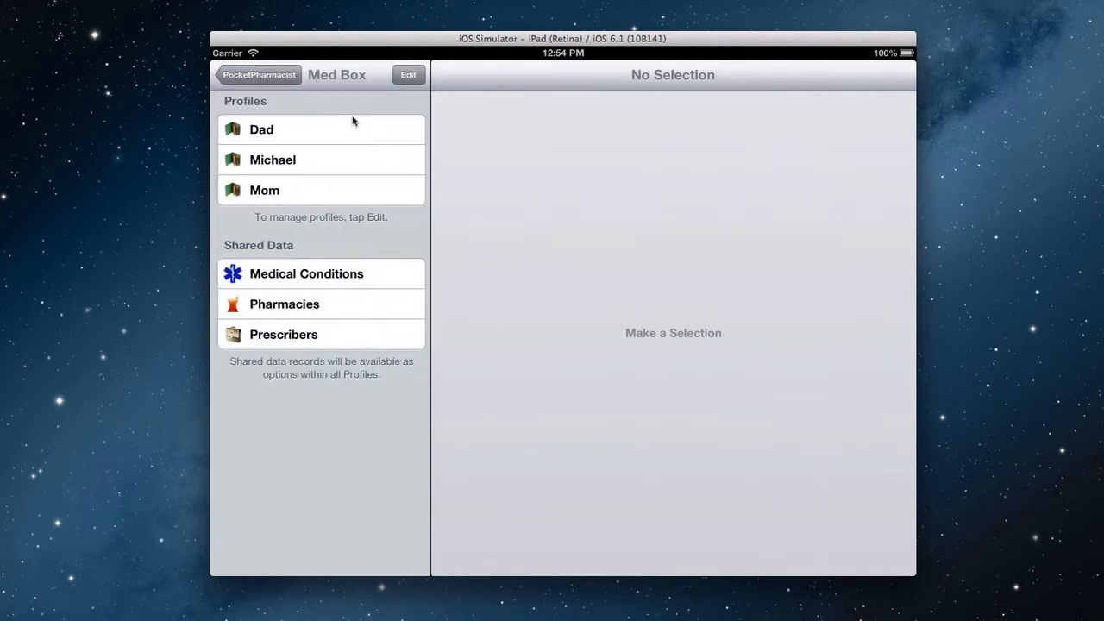
{"action": "left_click", "coordinate": [261, 129]}
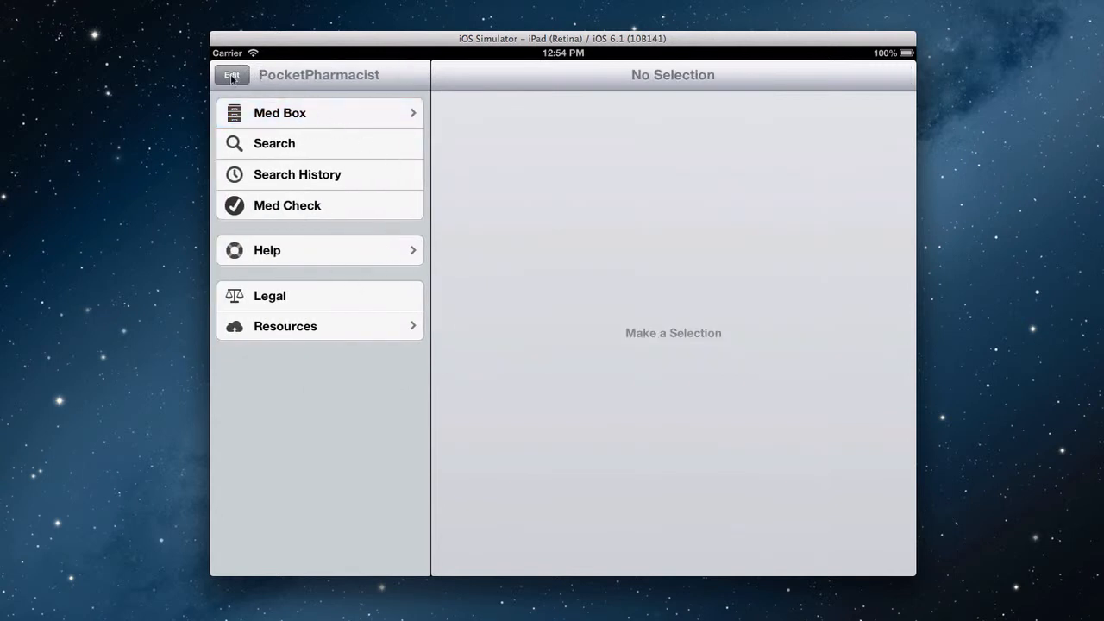
Reset the sidebar sections to their default order
{"action": "left_click", "coordinate": [231, 75]}
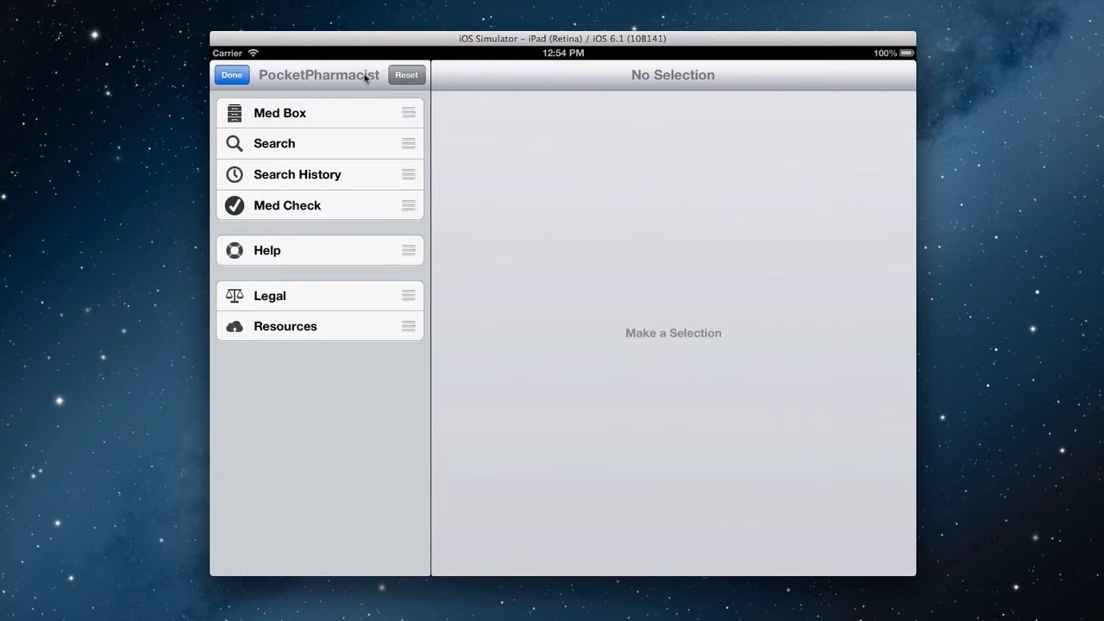
{"action": "left_click", "coordinate": [231, 76]}
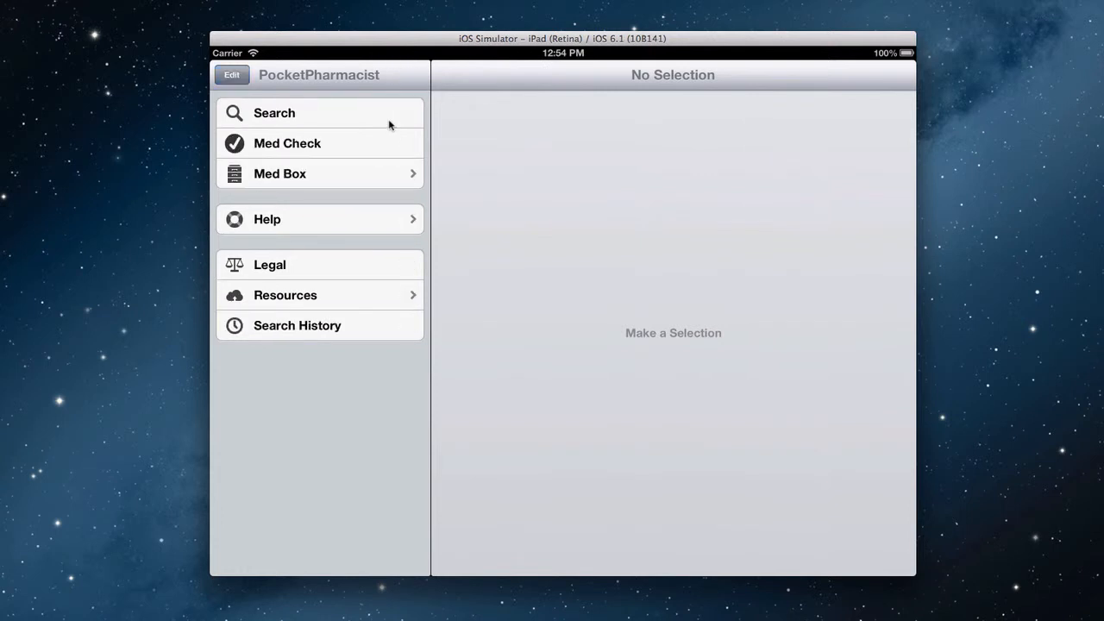